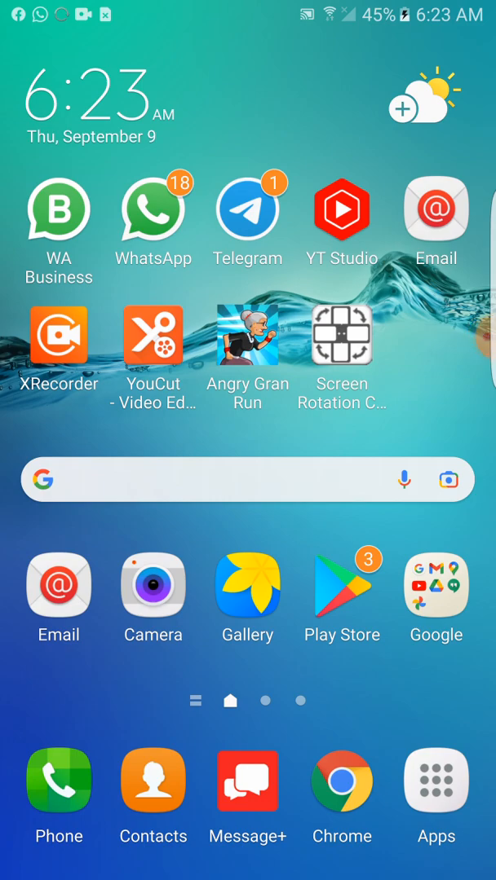
Launch XRecorder from the home screen to reach the recordings list
click(59, 336)
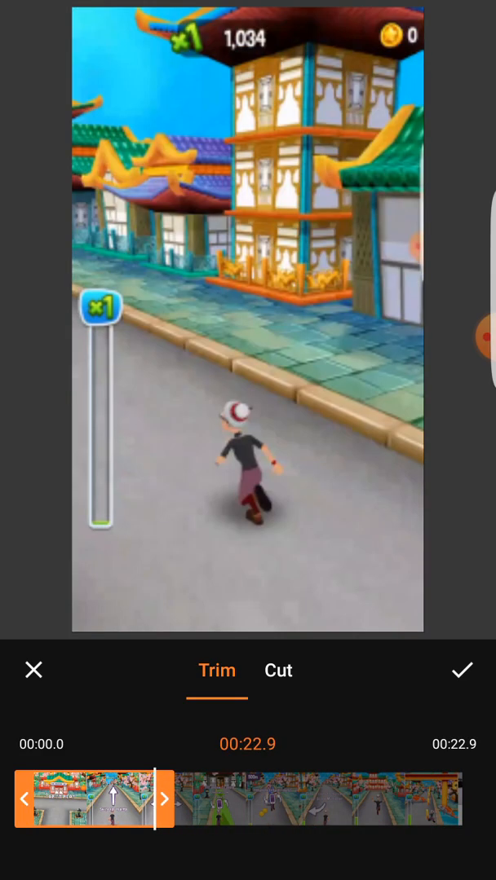
Drag the right trim handle so the kept section covers roughly the first 30 seconds
drag(147, 799, 166, 798)
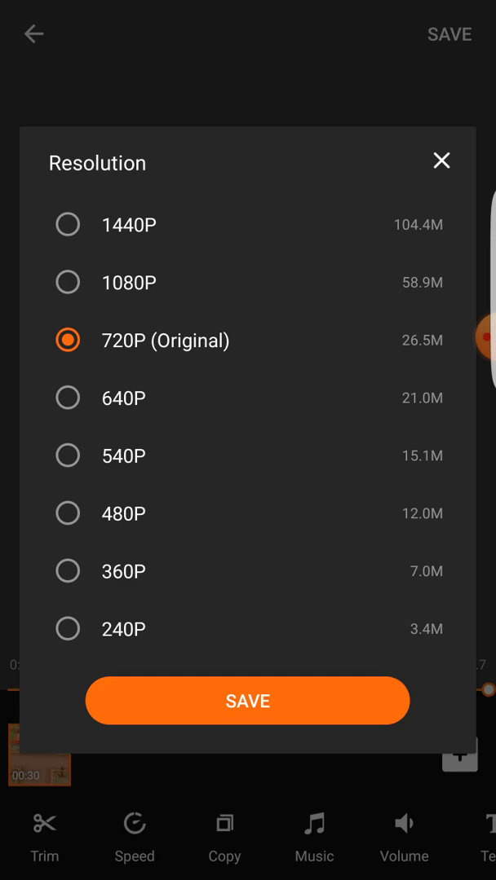
Save the trimmed 30-second clip at 240P resolution (about 3.3 MB)
click(69, 629)
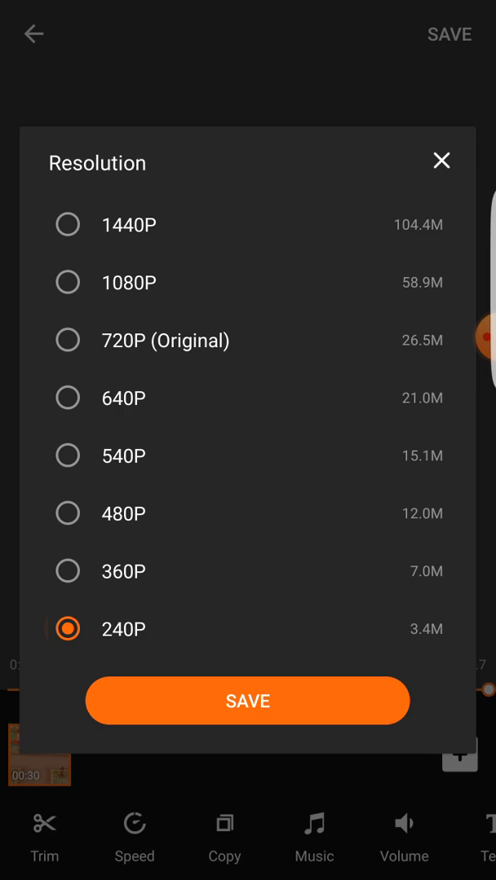
click(248, 701)
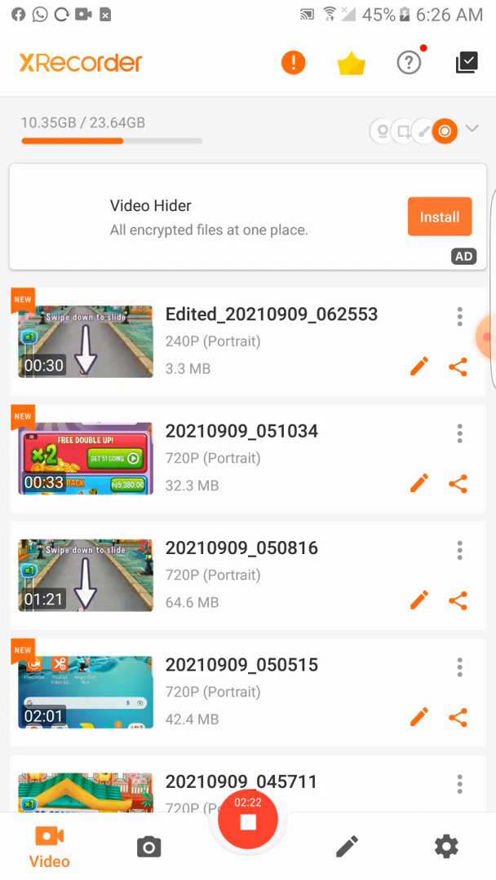
Leave the editor for the new clip, exiting without saving changes
click(417, 369)
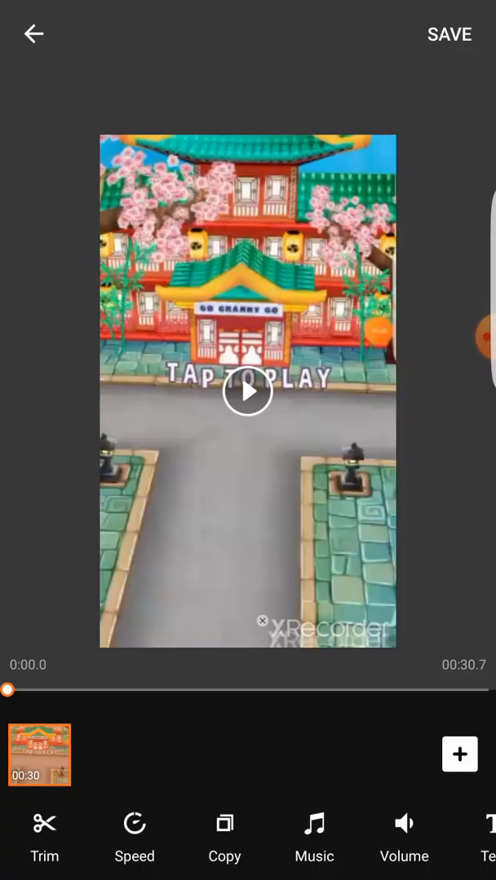
click(32, 34)
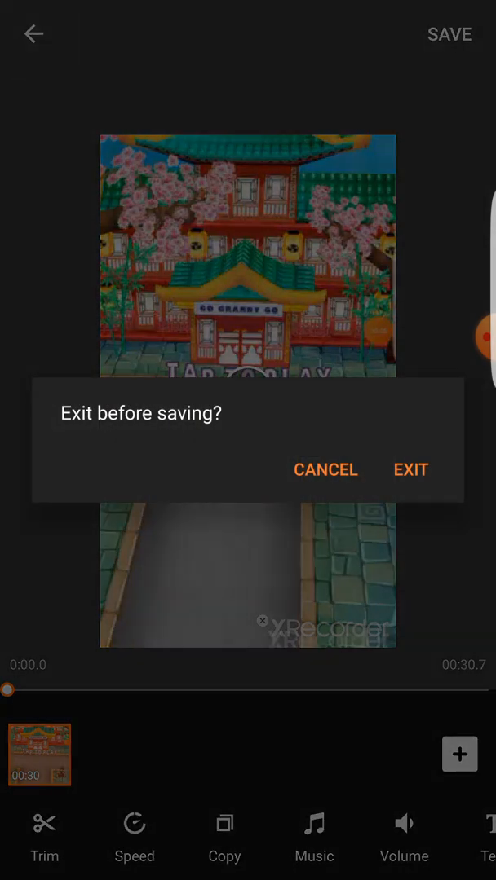
click(411, 469)
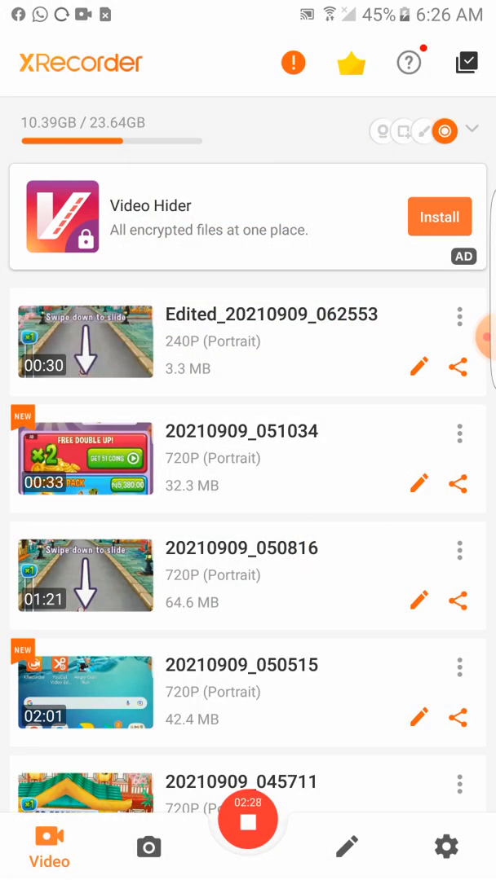
Rename the new 30-second 240P clip to 'Granny run 1'
click(459, 317)
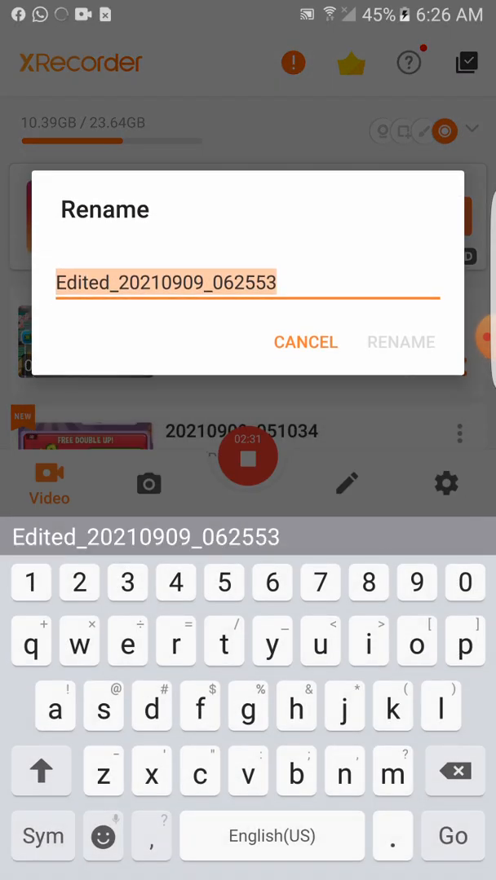
text(Granny run 1)
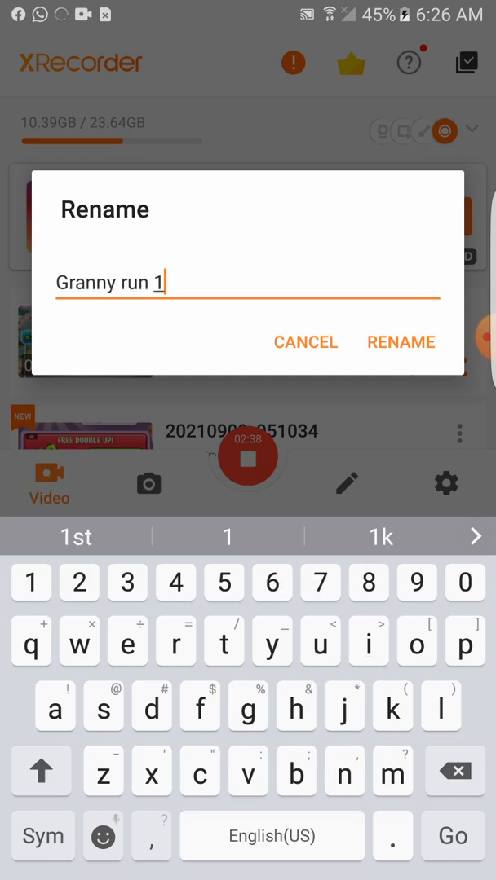
click(402, 342)
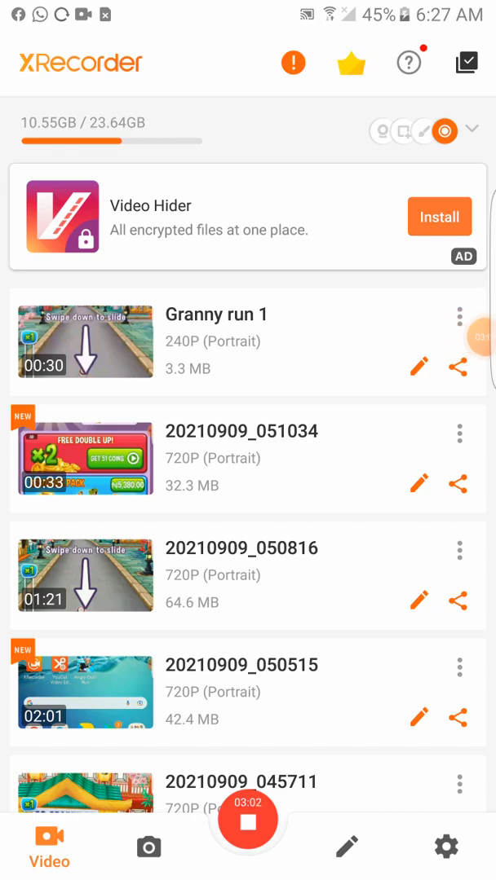
Open the 01:21 recording in the trimmer with its full 81 seconds kept
click(418, 602)
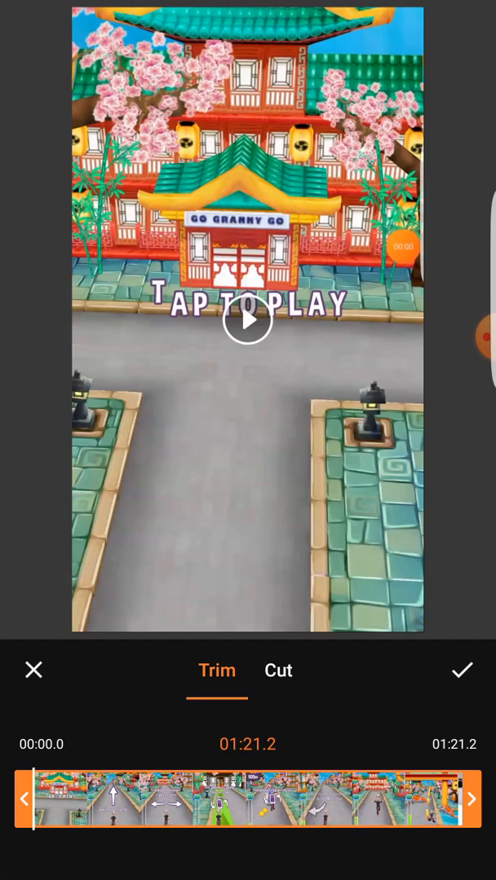
Move the trim handles so the kept section runs from 0:30.9 to 1:01.1
drag(29, 799, 98, 799)
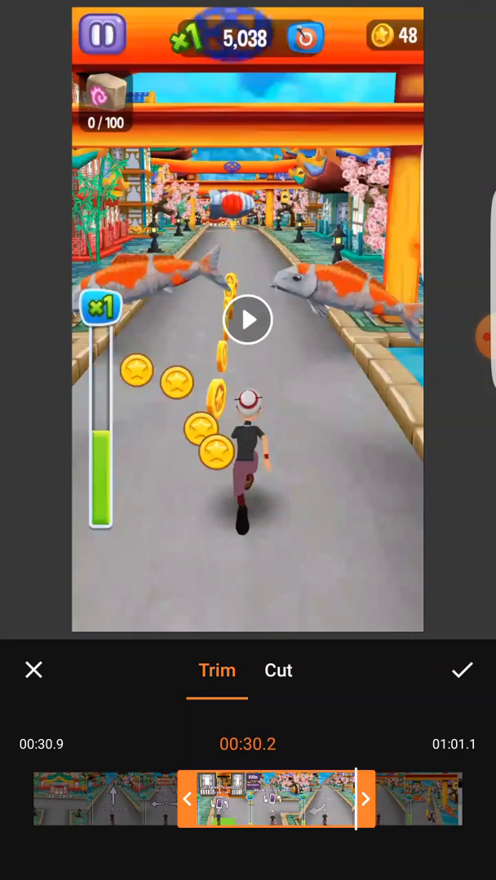
Confirm the 30.2-second trim and begin saving the second clip
click(461, 670)
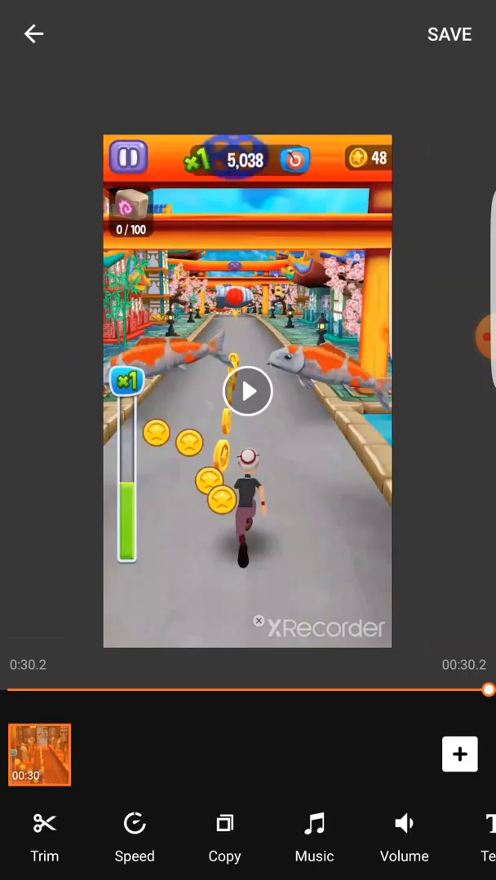
click(448, 34)
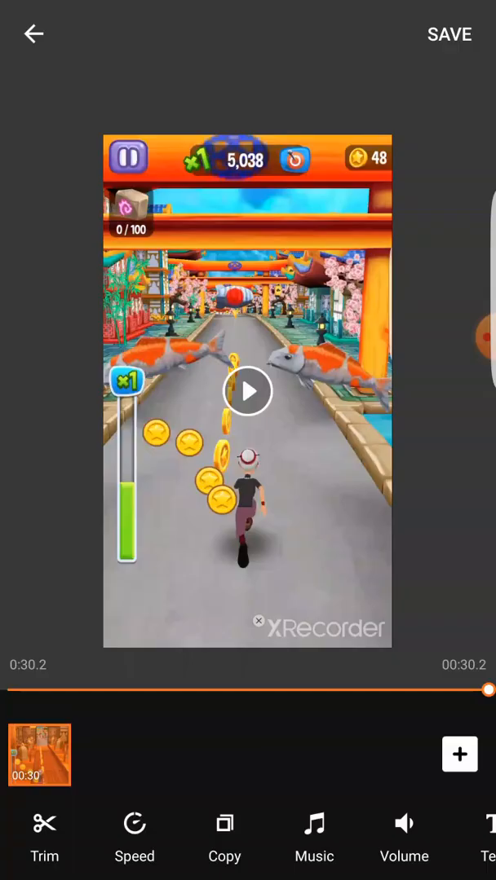
click(450, 34)
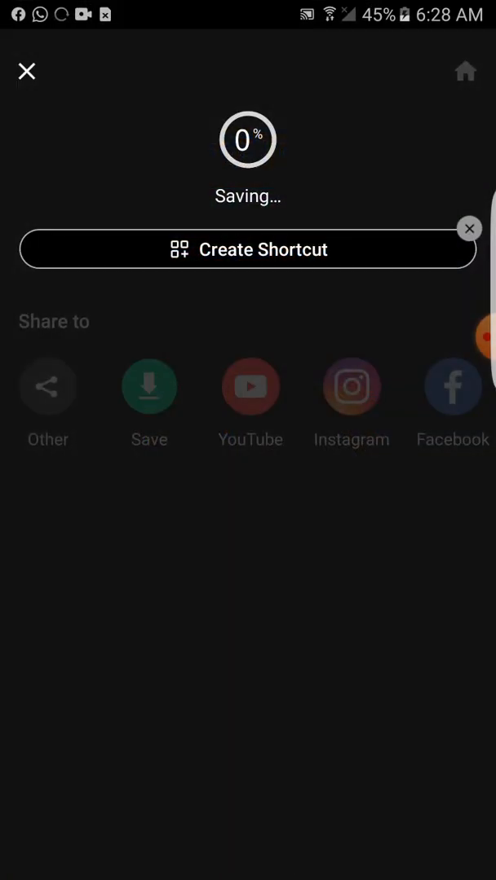